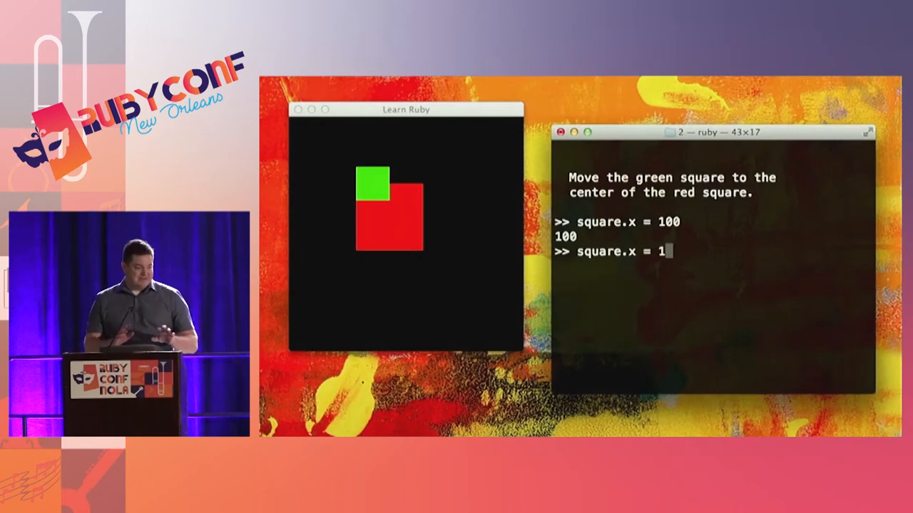
Step: Run square.x = 125 to center the green square horizontally, then type square.y = 125
{"action": "key", "text": "Return"}
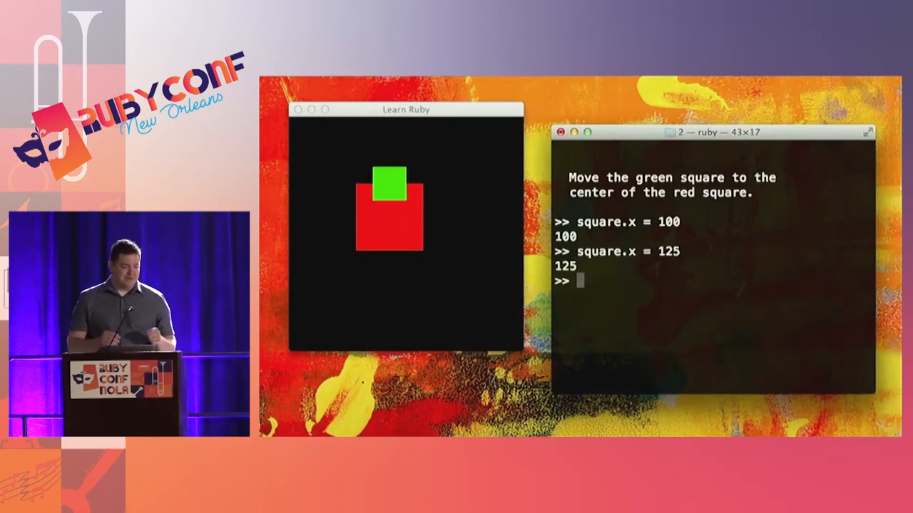
{"action": "type", "text": "square.y"}
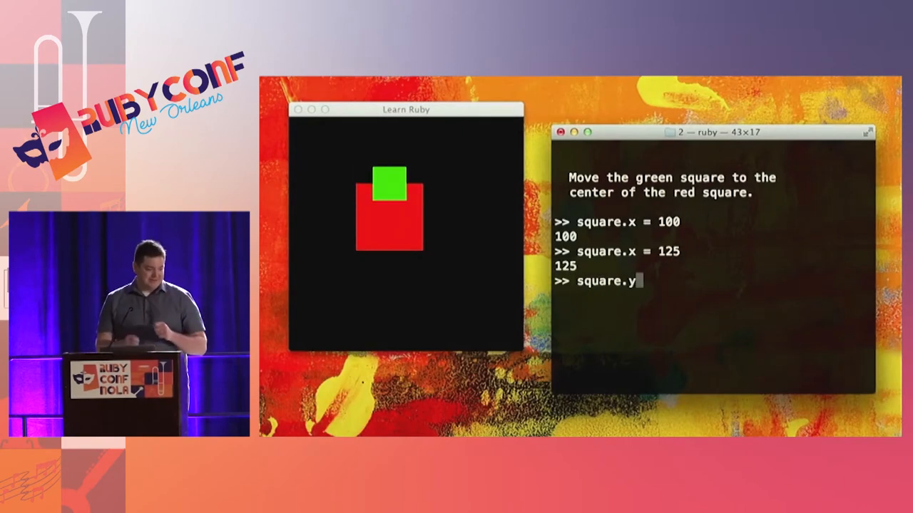
{"action": "type", "text": "= 125"}
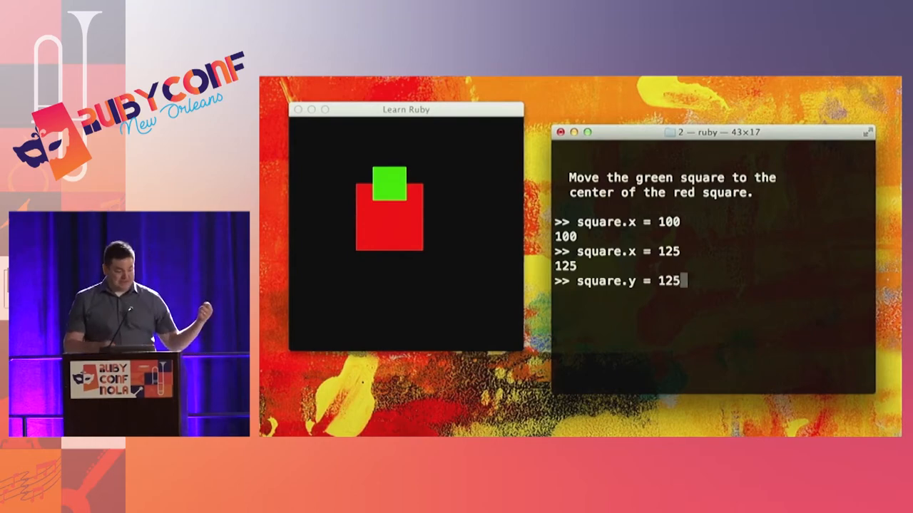